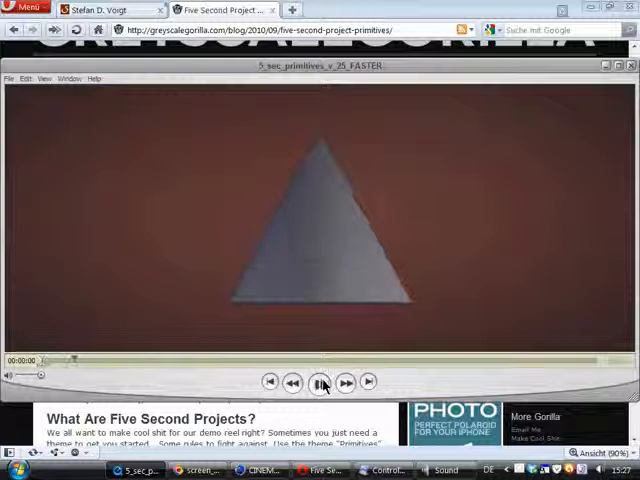
Play the 5_sec_primitives clip in QuickTime Player to preview the final animation
{"action": "left_click", "coordinate": [318, 382]}
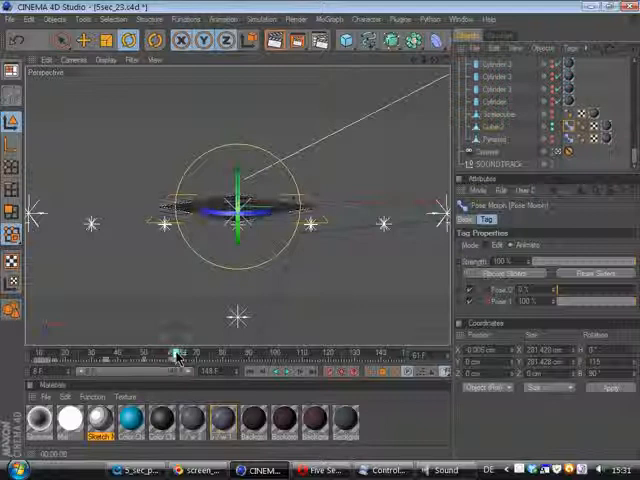
Scrub the timeline forward from about frame 61 to 70 as the cylinders grow
{"action": "left_click", "coordinate": [495, 89]}
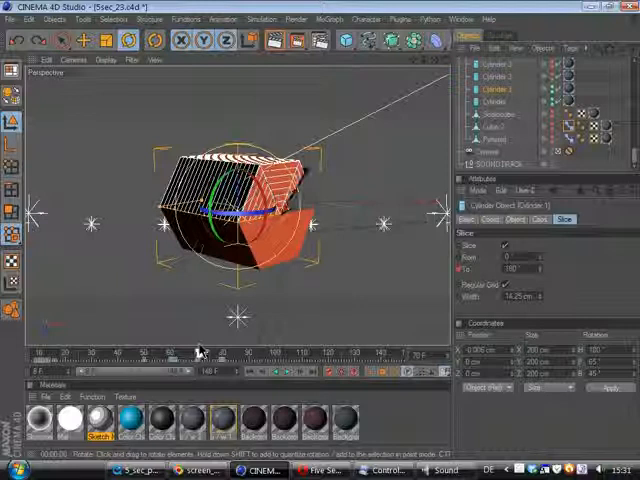
{"action": "left_click", "coordinate": [492, 89]}
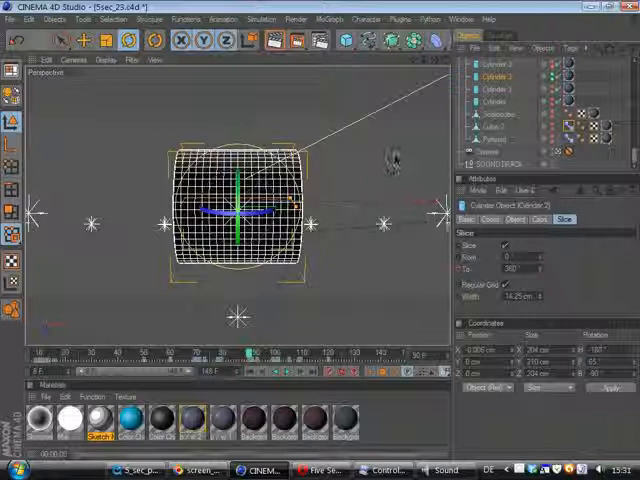
Inspect Cylinder 2 around frame 90, where its slice spans the full 360°
{"action": "left_click", "coordinate": [540, 219]}
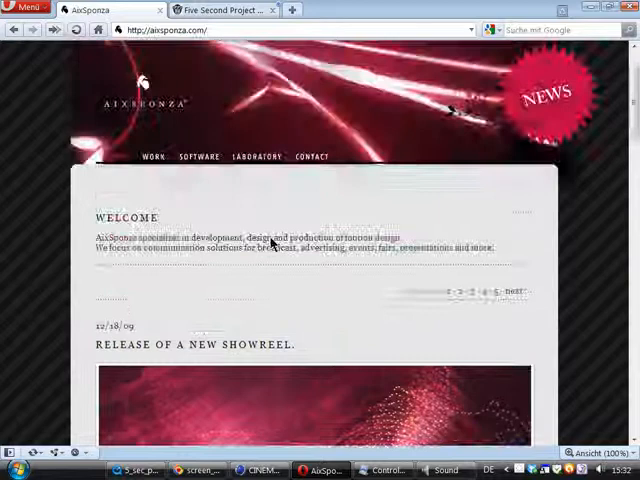
Go to the SOFTWARE page on aixsponza.com listing free Cinema 4D plugins
{"action": "left_click", "coordinate": [198, 156]}
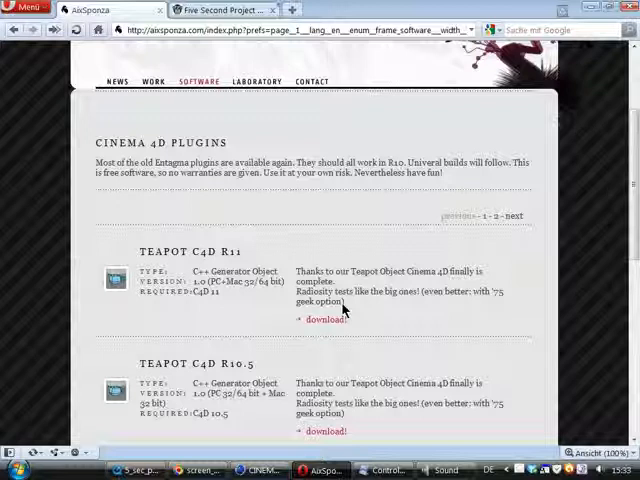
{"action": "mouse_move", "coordinate": [393, 294]}
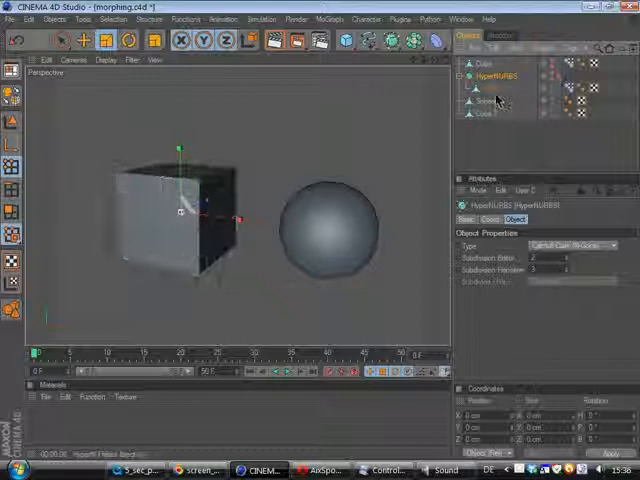
Select the Sphere for conversion, then bring up Cube 2's context menu
{"action": "left_click", "coordinate": [484, 113]}
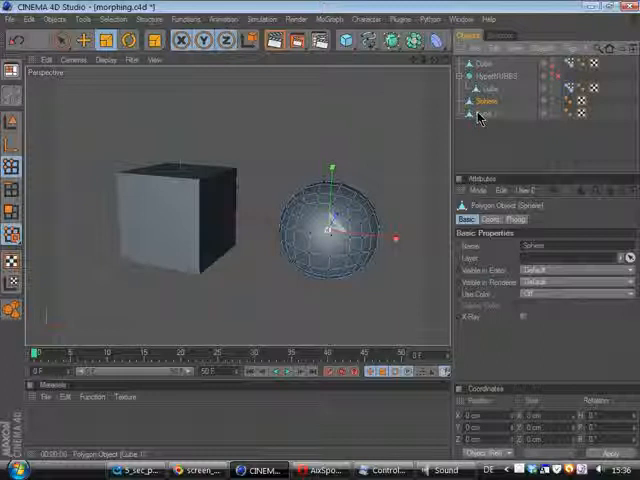
{"action": "right_click", "coordinate": [485, 100]}
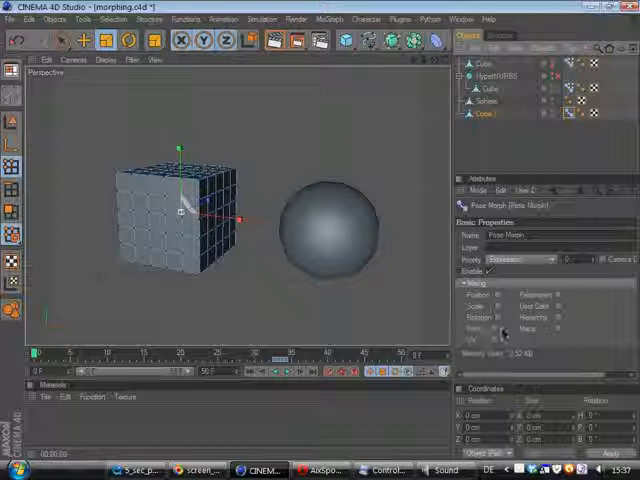
Enable point morphing in the Pose Morph tag and add the Sphere as an absolute target
{"action": "left_click", "coordinate": [502, 219]}
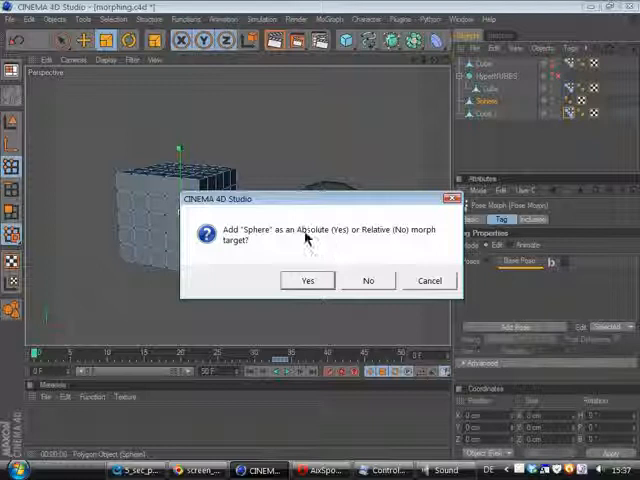
{"action": "left_click", "coordinate": [307, 280]}
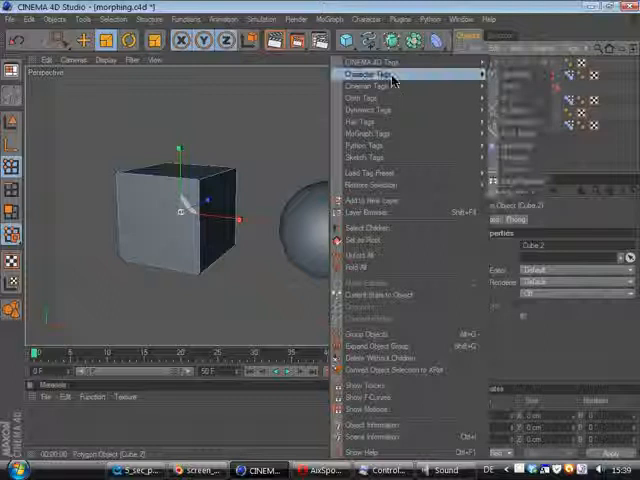
Add a Pose Morph tag to Cube 2 from the Character Tags menu
{"action": "left_click", "coordinate": [365, 75]}
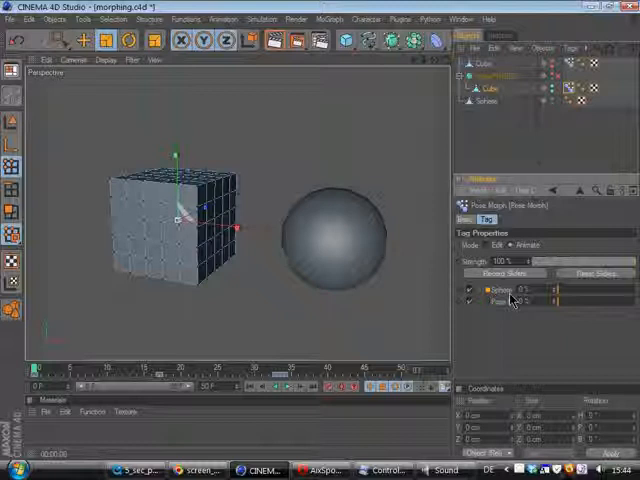
Raise the second pose's strength slider so the cube morphs toward a pyramid
{"action": "left_click_drag", "start_coordinate": [35, 385], "coordinate": [115, 385]}
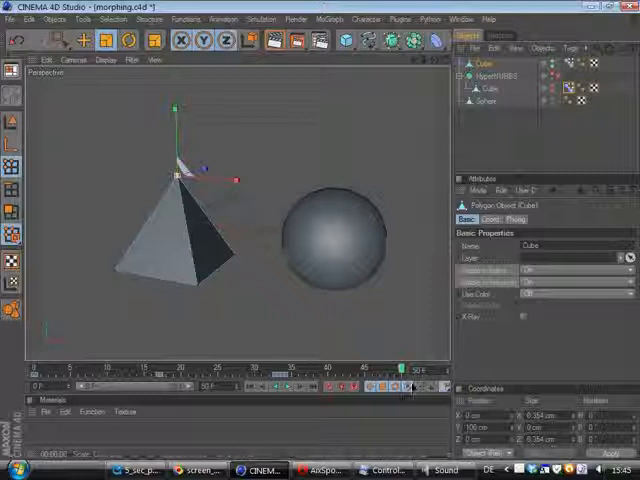
Advance the animation near its final frame and subdivide the baked cube object
{"action": "left_click", "coordinate": [487, 82]}
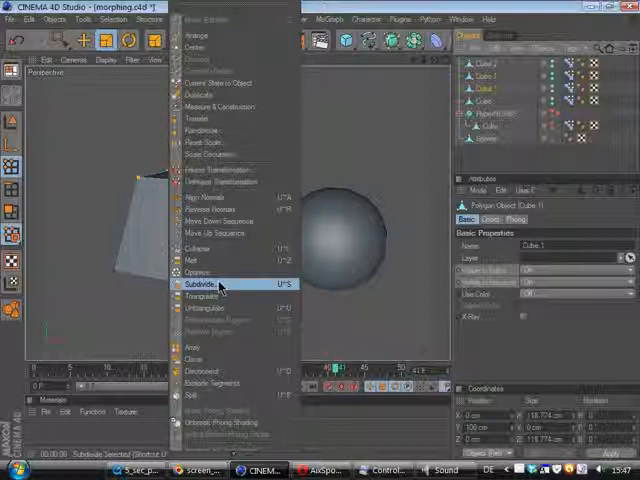
{"action": "left_click", "coordinate": [203, 285]}
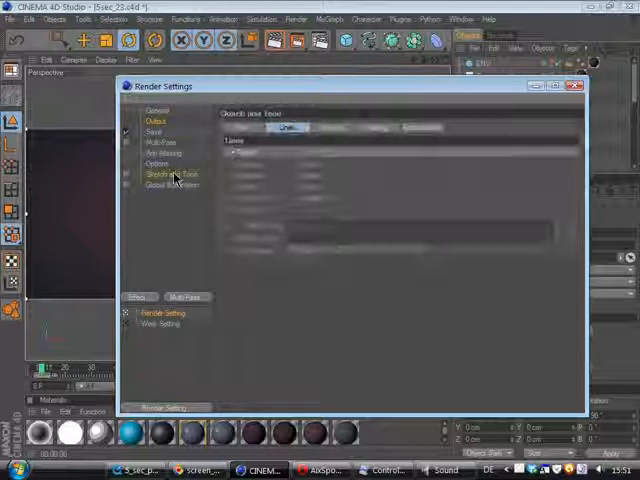
Show the Sketch and Toon render settings and the Sketch Mat Thickness page
{"action": "left_click", "coordinate": [172, 174]}
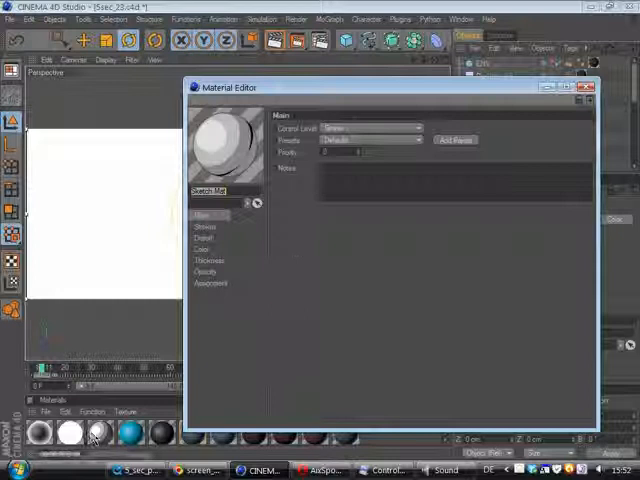
{"action": "left_click", "coordinate": [210, 260]}
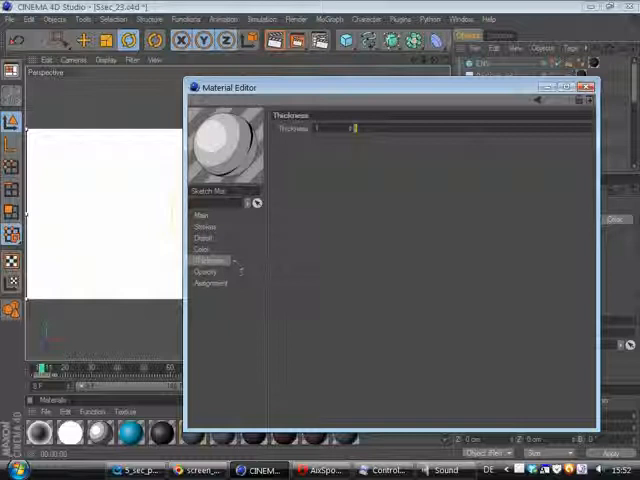